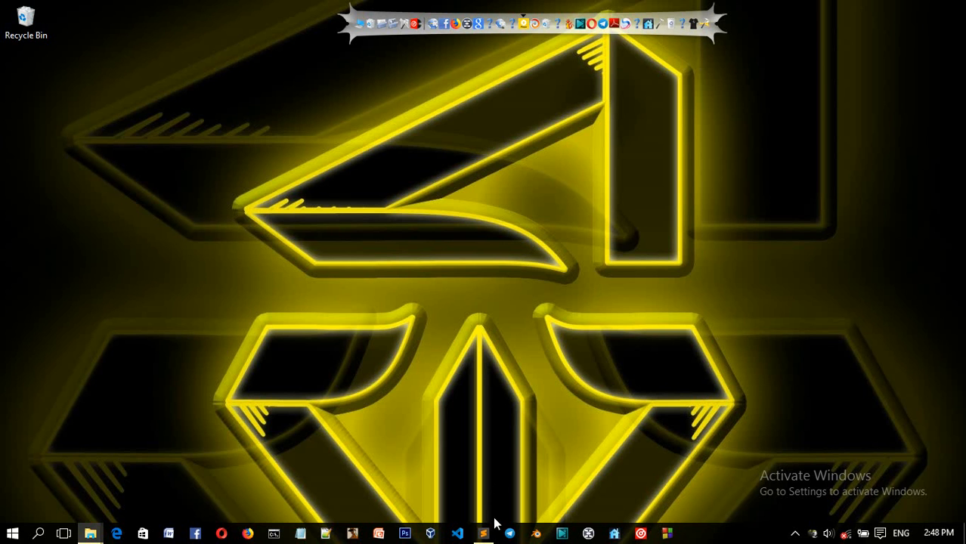
Review first3.html's input list attribute, the students name datalist and its abebe option.
{"action": "left_click", "coordinate": [482, 533]}
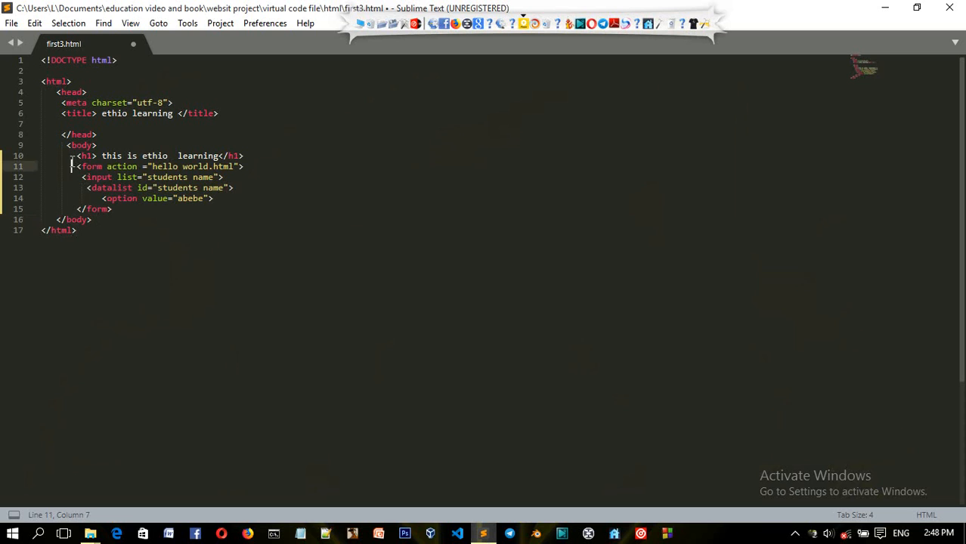
{"action": "left_click_drag", "start_coordinate": [70, 156], "coordinate": [97, 219]}
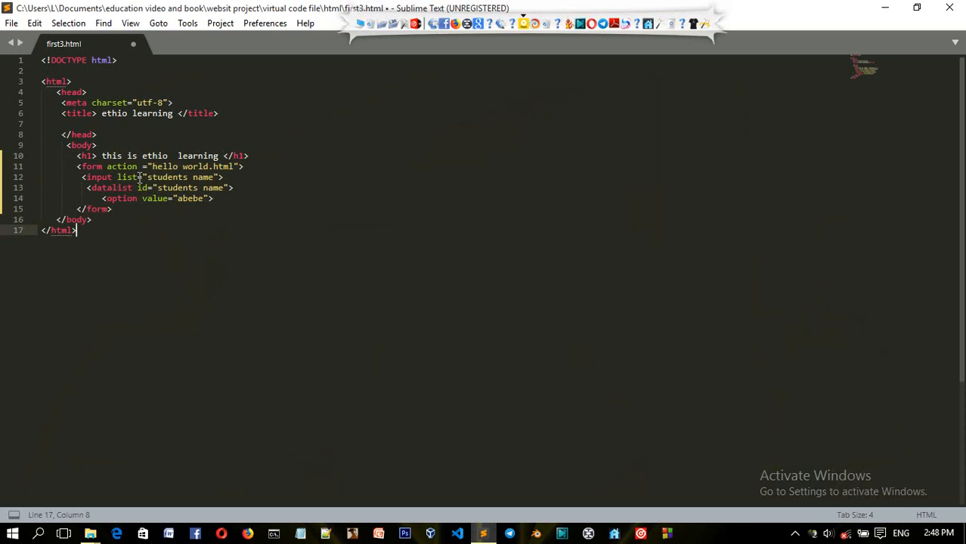
{"action": "double_click", "coordinate": [98, 177]}
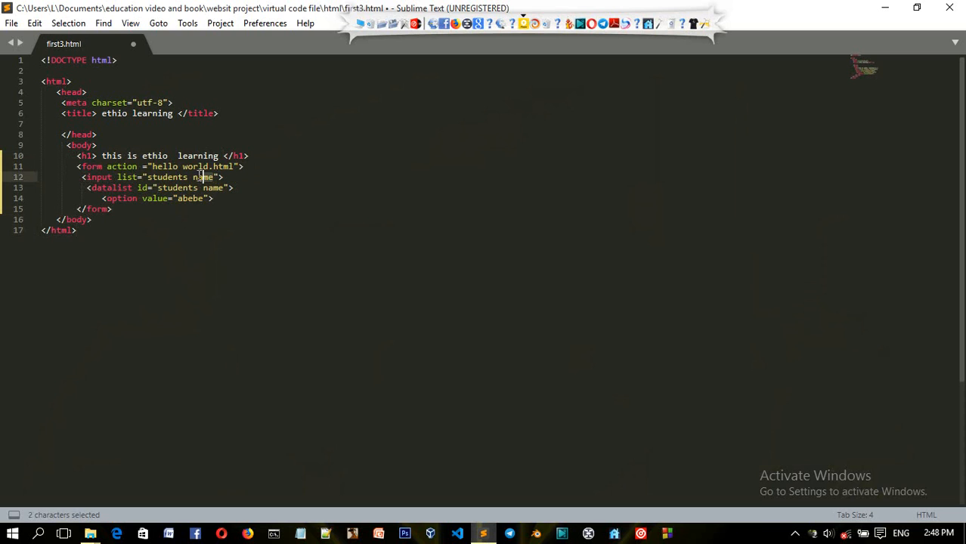
{"action": "left_click", "coordinate": [76, 231]}
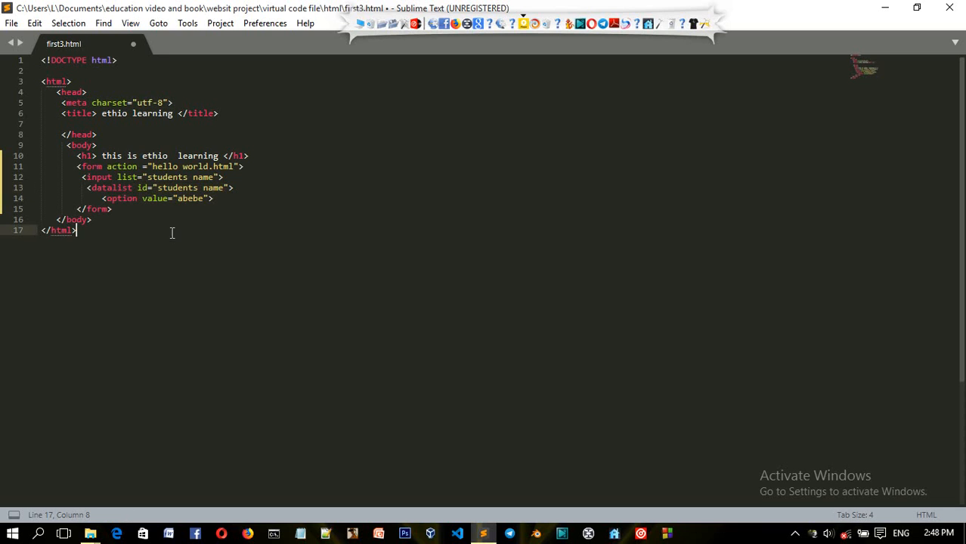
{"action": "mouse_move", "coordinate": [104, 198]}
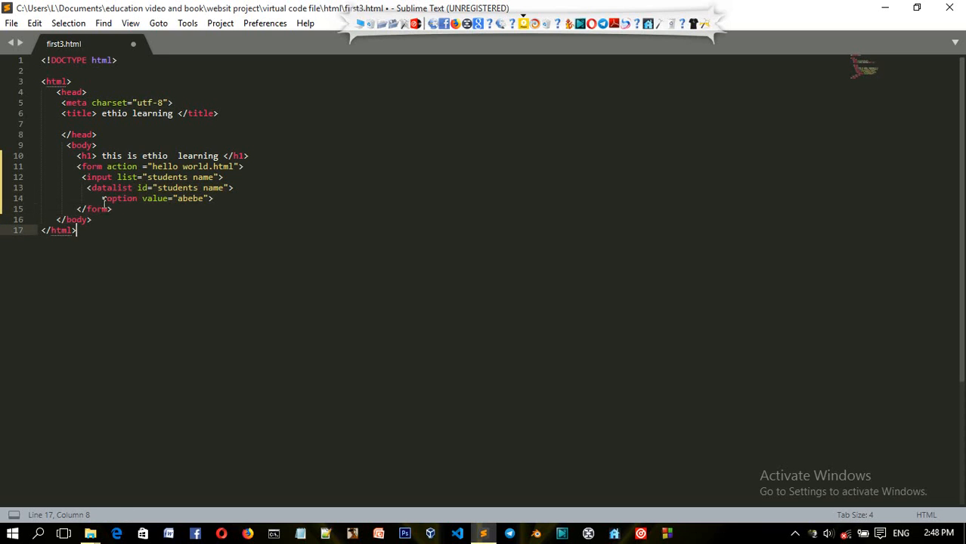
{"action": "left_click", "coordinate": [189, 198]}
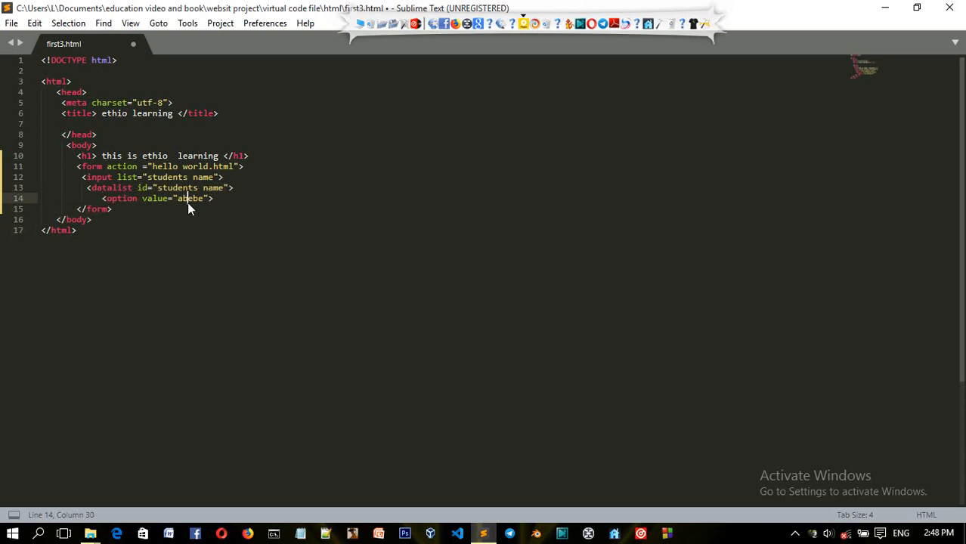
{"action": "double_click", "coordinate": [189, 198]}
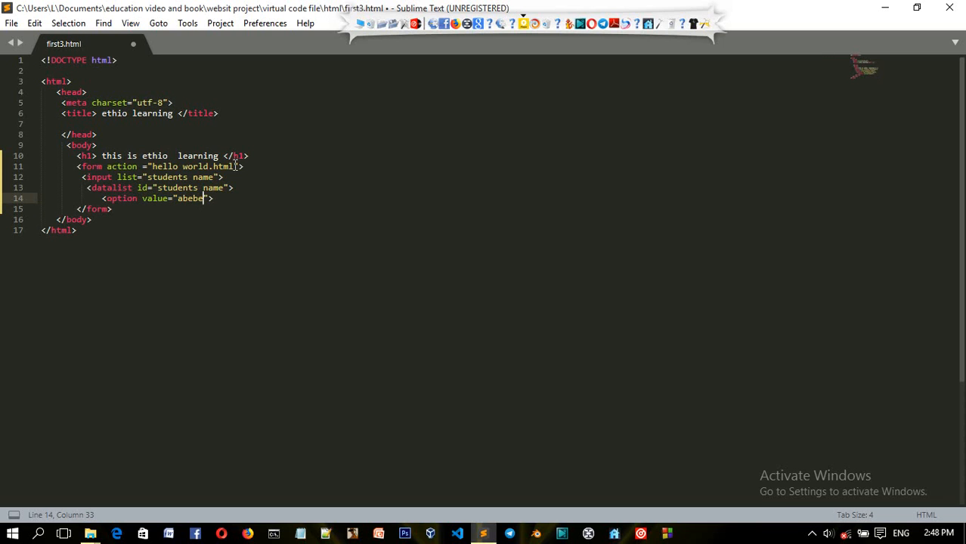
{"action": "left_click", "coordinate": [76, 230]}
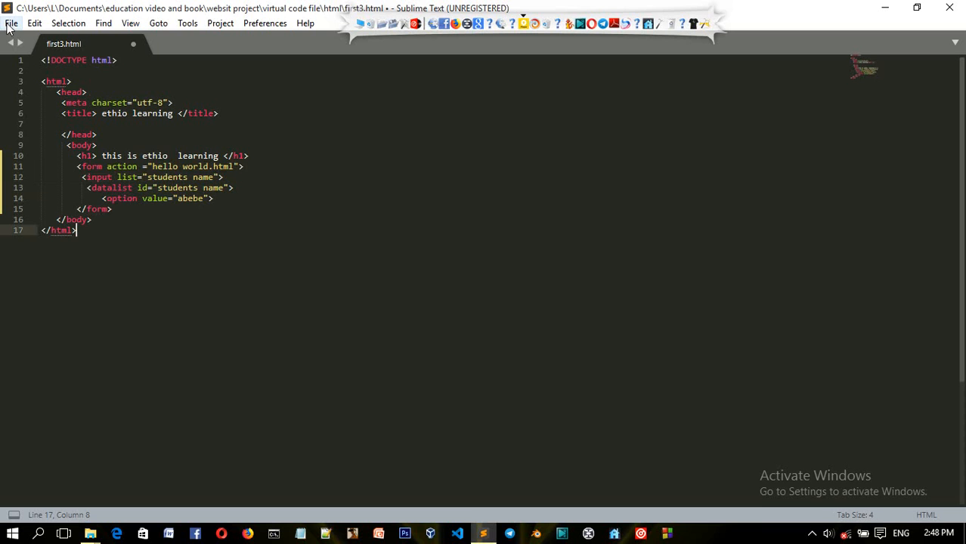
Save first3.html and open the virtual code file folder in File Explorer.
{"action": "key", "text": "ctrl+s"}
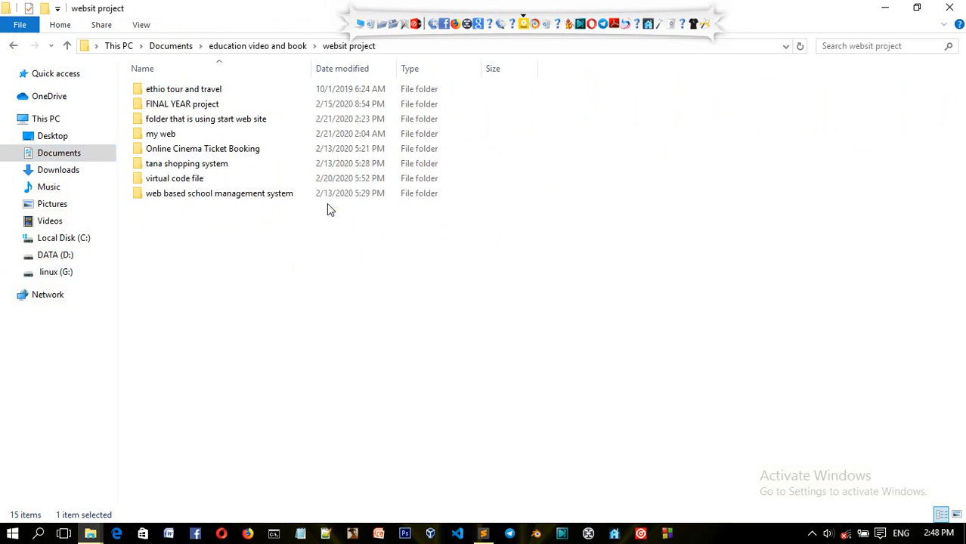
{"action": "double_click", "coordinate": [174, 178]}
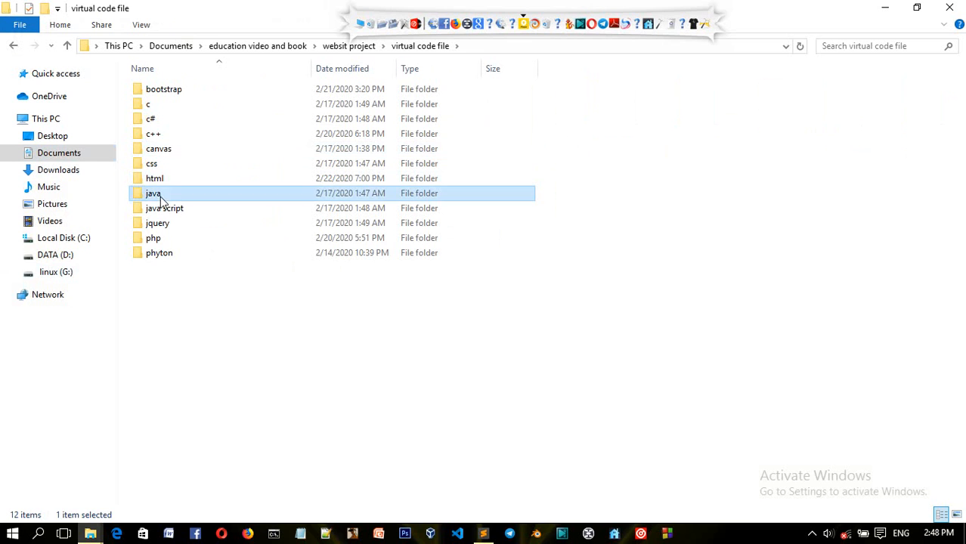
{"action": "left_click", "coordinate": [115, 534]}
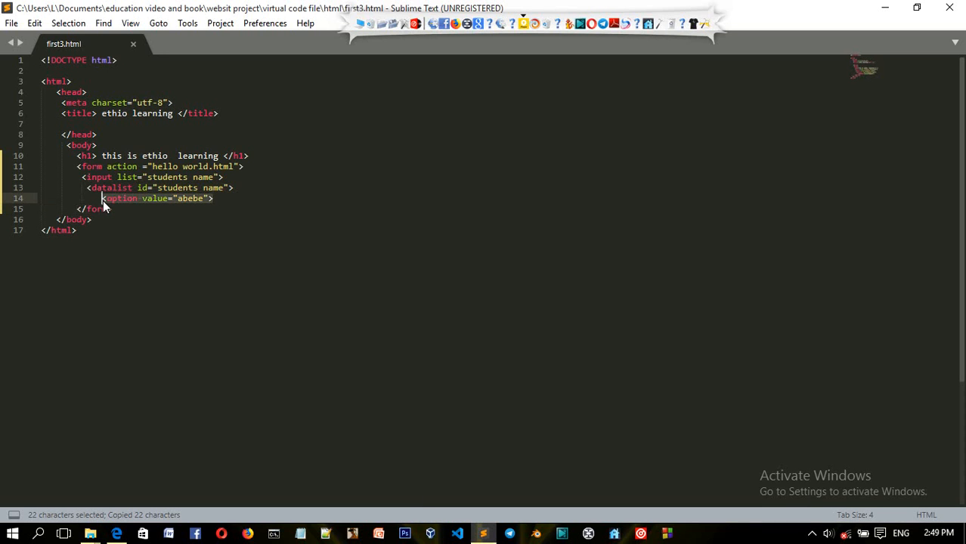
Duplicate the abebe option line and rename the copies to alemu, adiss and brook.
{"action": "key", "text": "ctrl+v"}
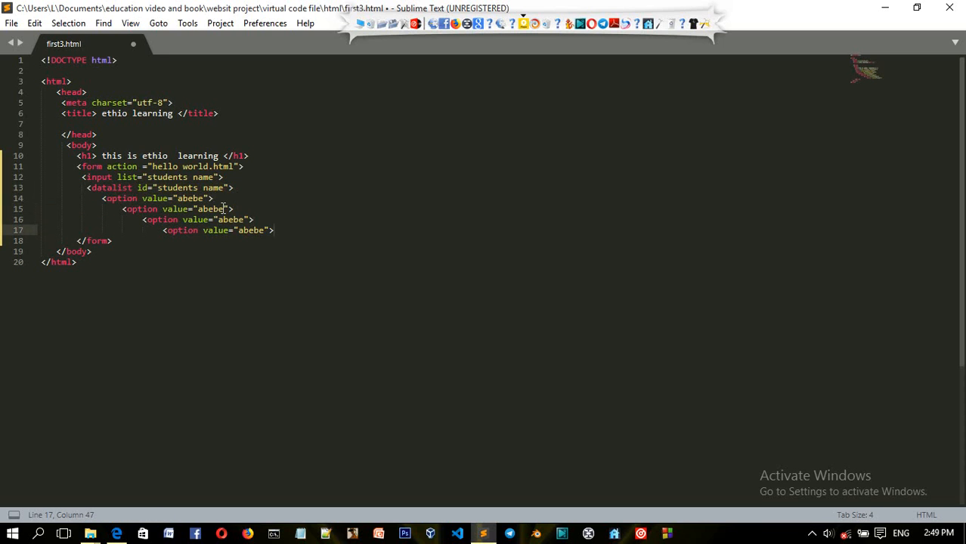
{"action": "left_click", "coordinate": [206, 209]}
{"action": "type", "text": "lemu"}
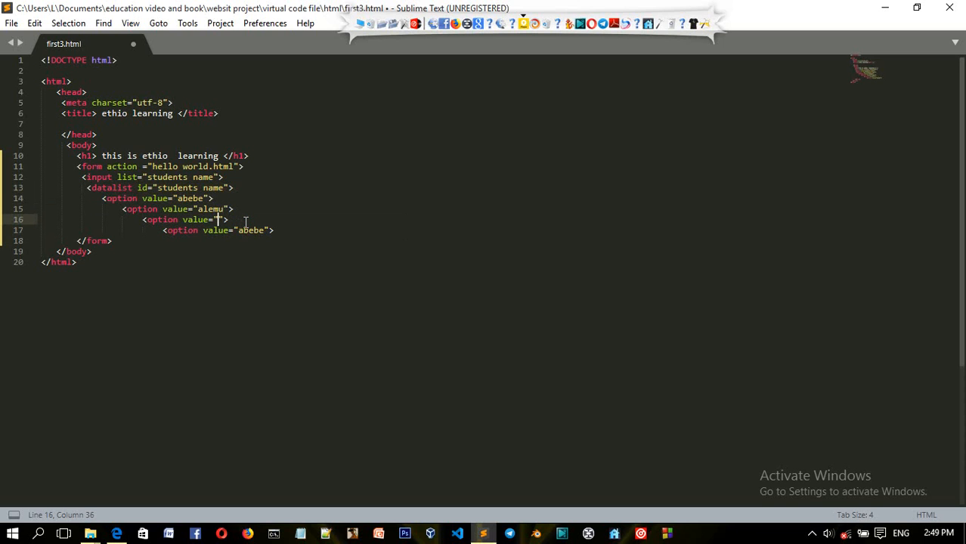
{"action": "type", "text": "adiis"}
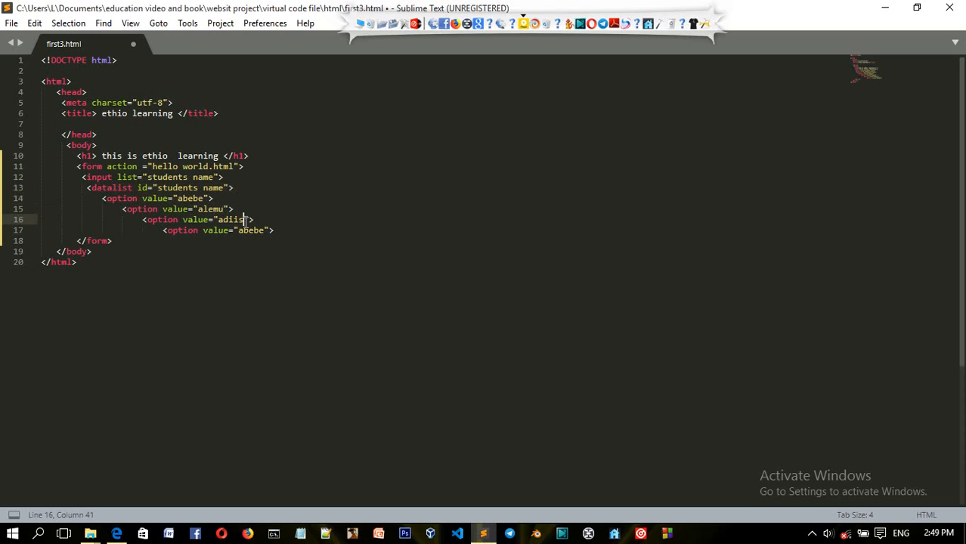
{"action": "type", "text": "s"}
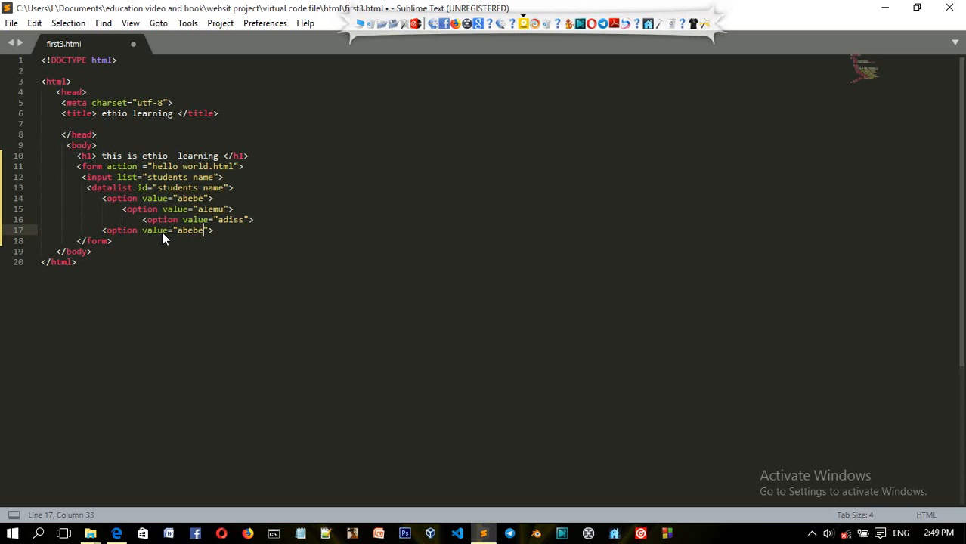
{"action": "type", "text": "brod"}
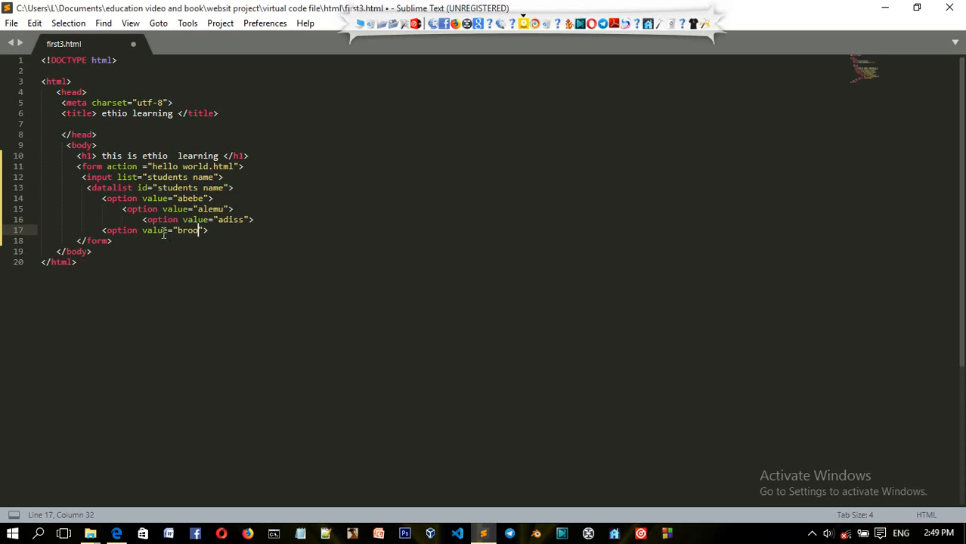
{"action": "type", "text": ">"}
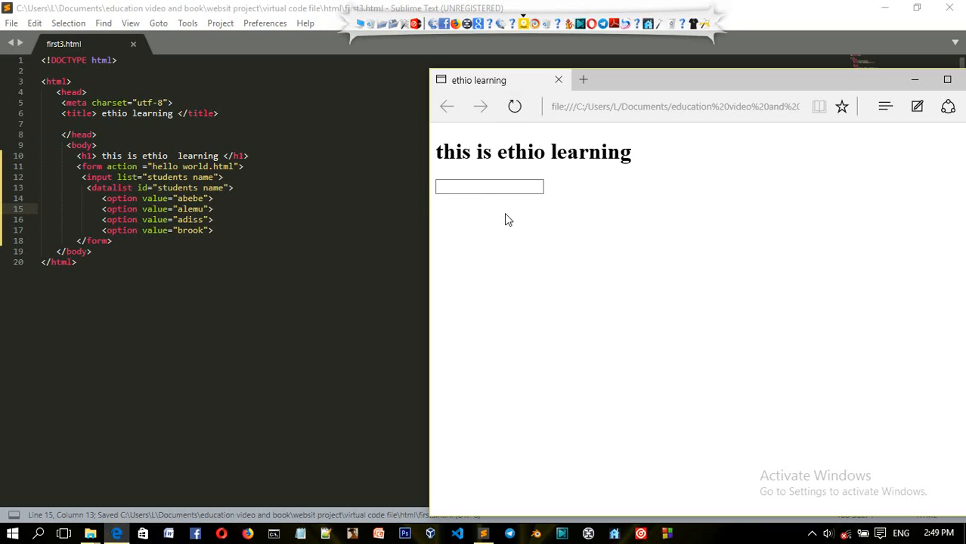
Show the Edge input's dropdown listing abebe, alemu, adiss and brook.
{"action": "left_click", "coordinate": [489, 187]}
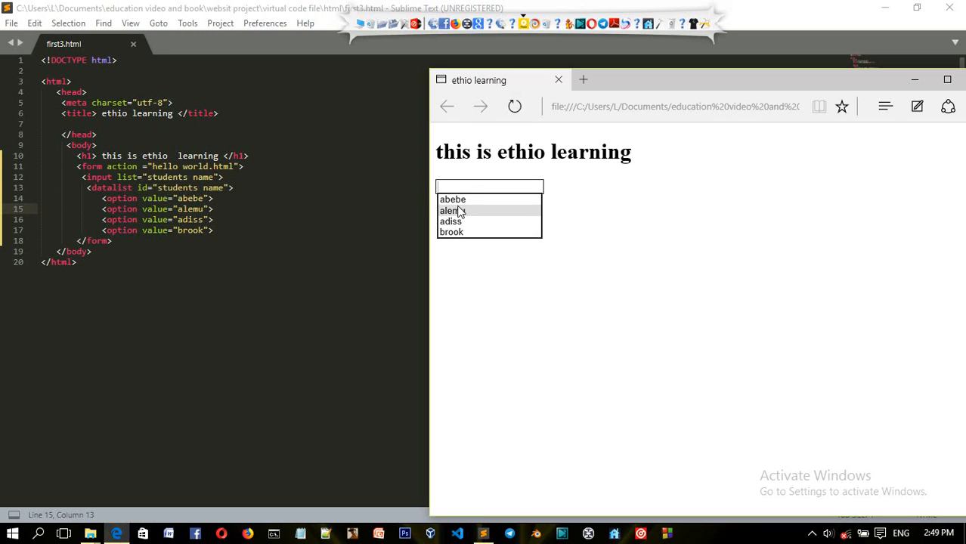
{"action": "mouse_move", "coordinate": [581, 286]}
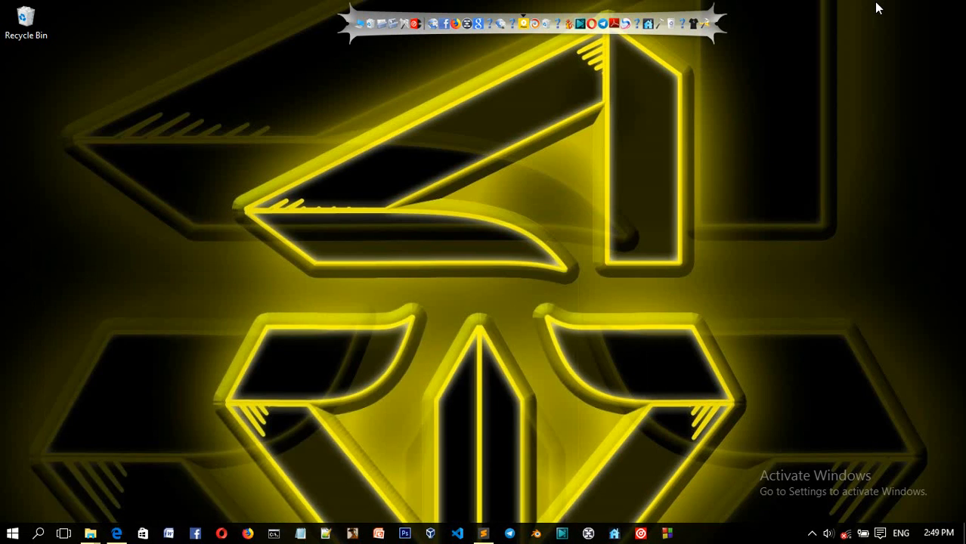
{"action": "mouse_move", "coordinate": [443, 236]}
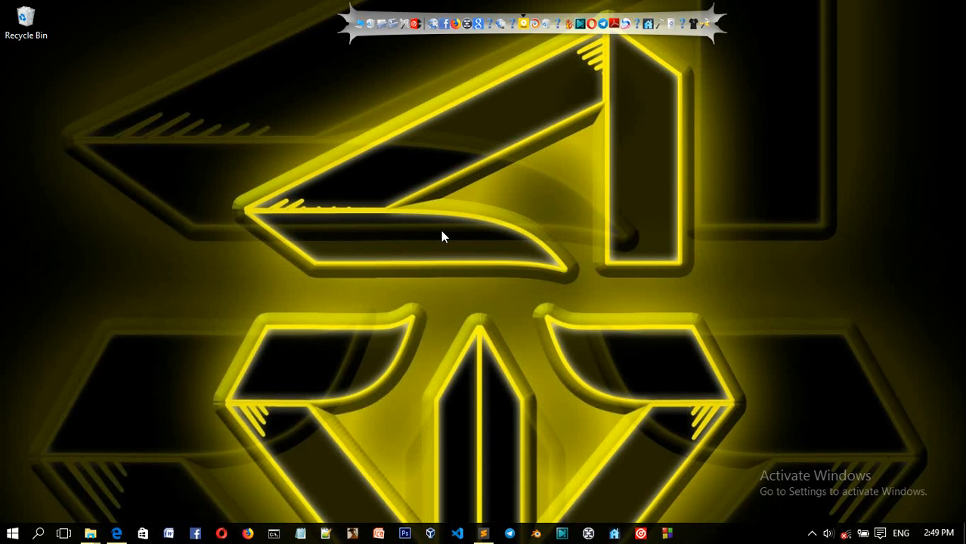